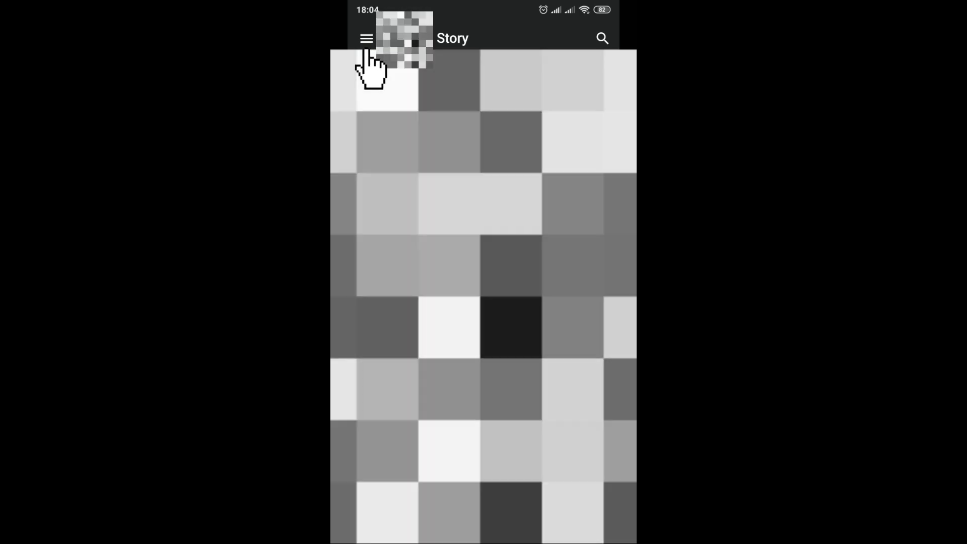
Step: Start Add Account from the drawer's account list, reaching the phone number screen
{"action": "left_click", "coordinate": [367, 38]}
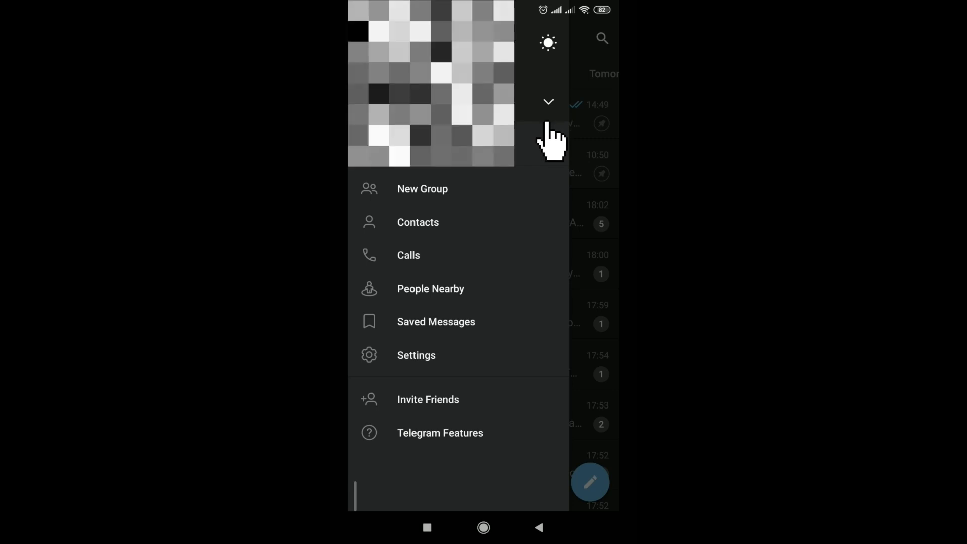
{"action": "left_click", "coordinate": [548, 101]}
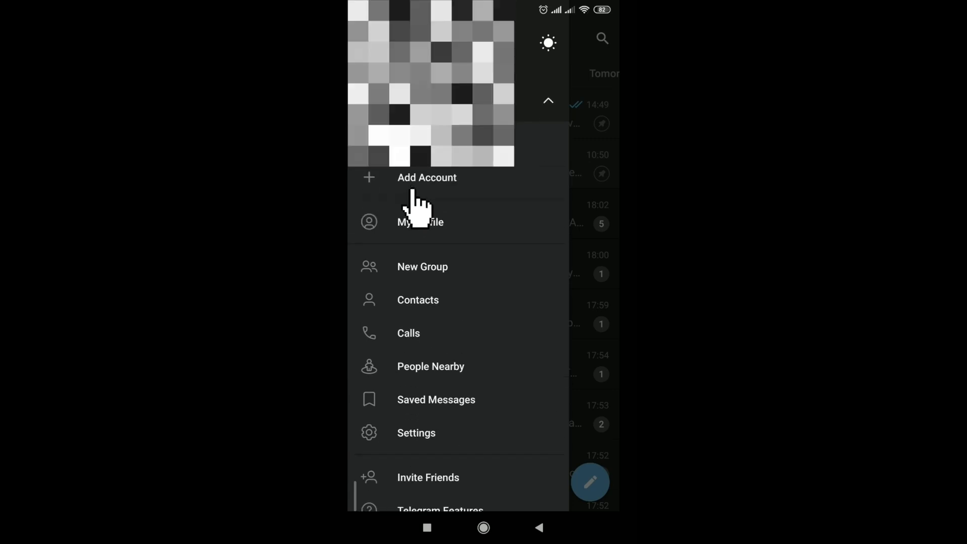
{"action": "left_click", "coordinate": [427, 177]}
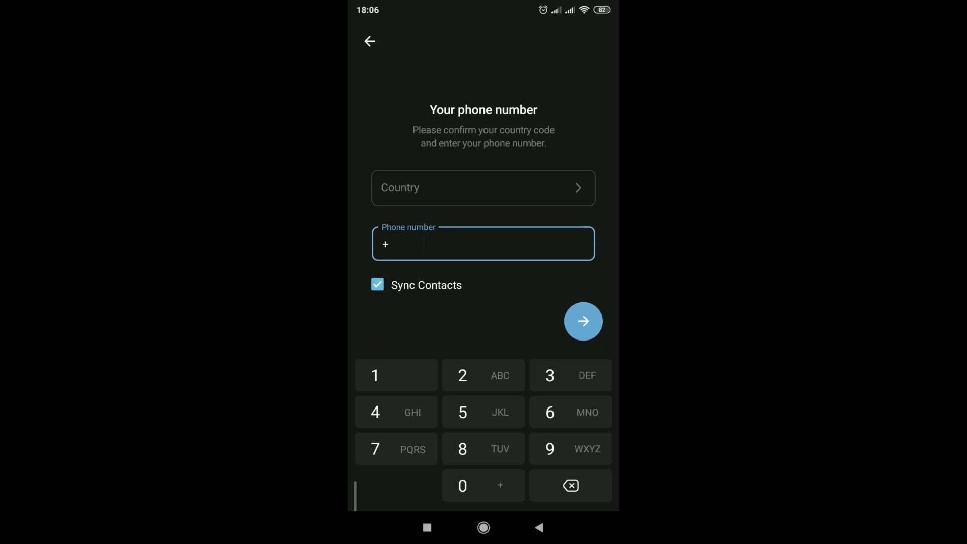
Step: Enter the Ukrainian +380 number with Sync Contacts left on and submit it
{"action": "left_click", "coordinate": [549, 375]}
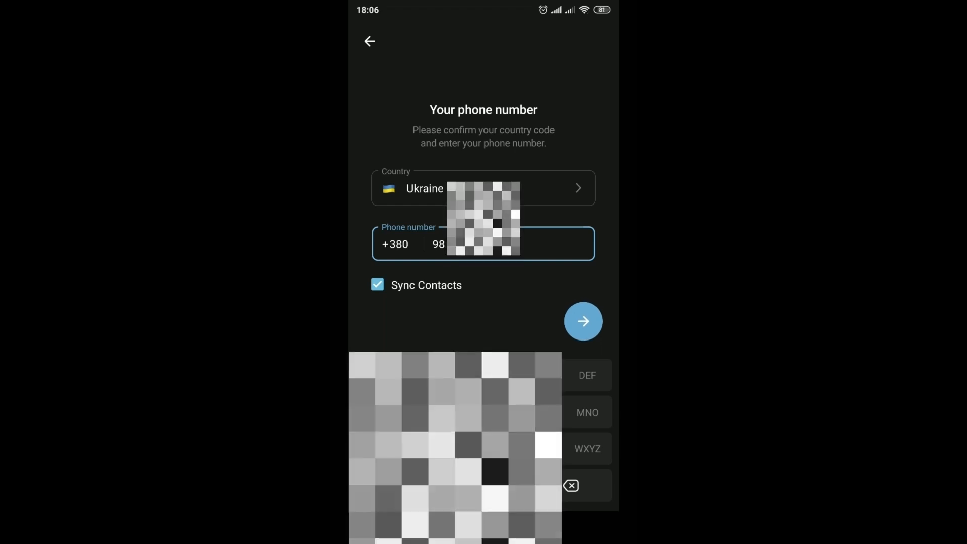
{"action": "left_click", "coordinate": [377, 284]}
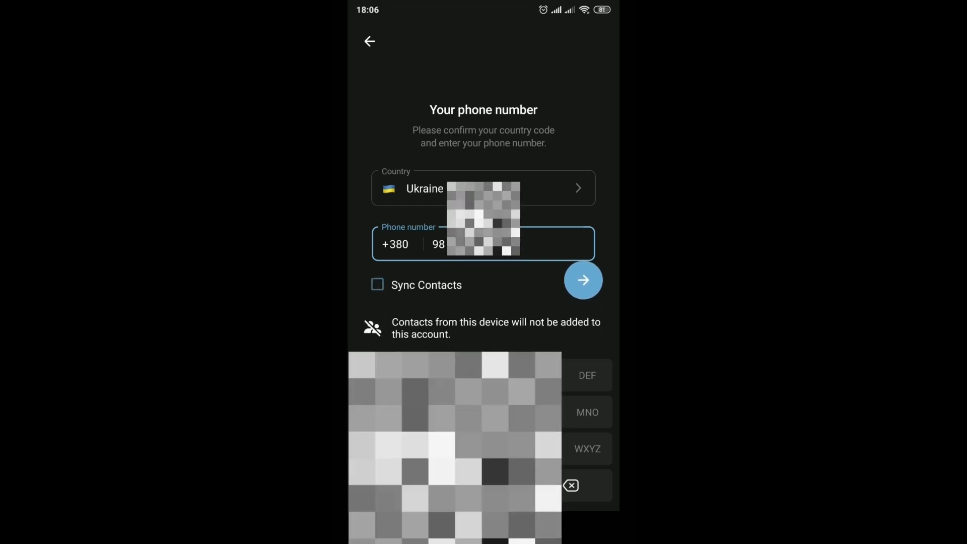
{"action": "left_click", "coordinate": [377, 284]}
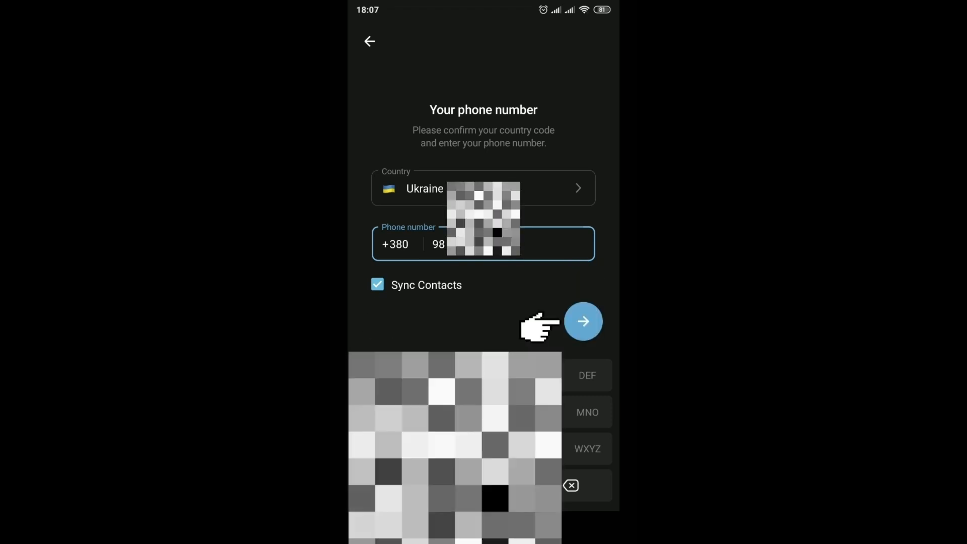
{"action": "left_click", "coordinate": [570, 485]}
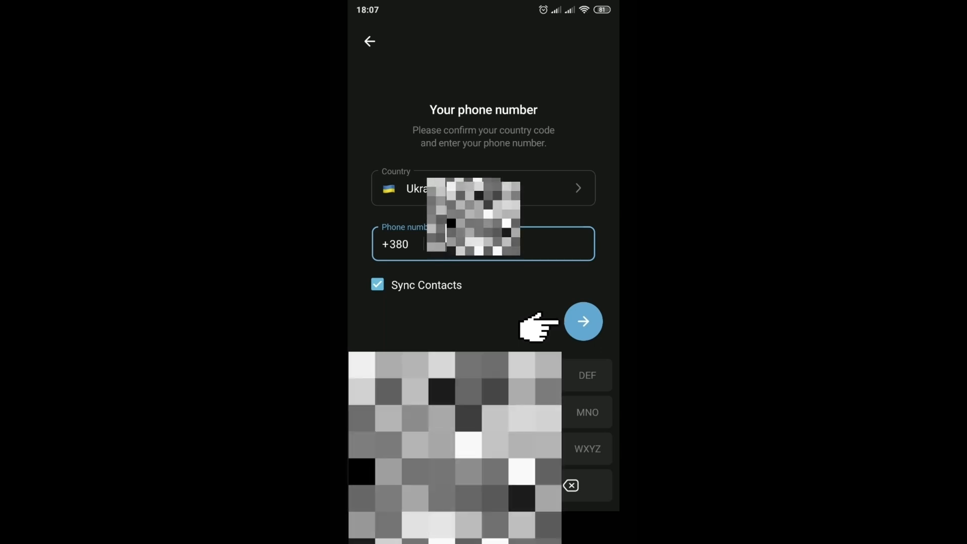
{"action": "left_click", "coordinate": [583, 321]}
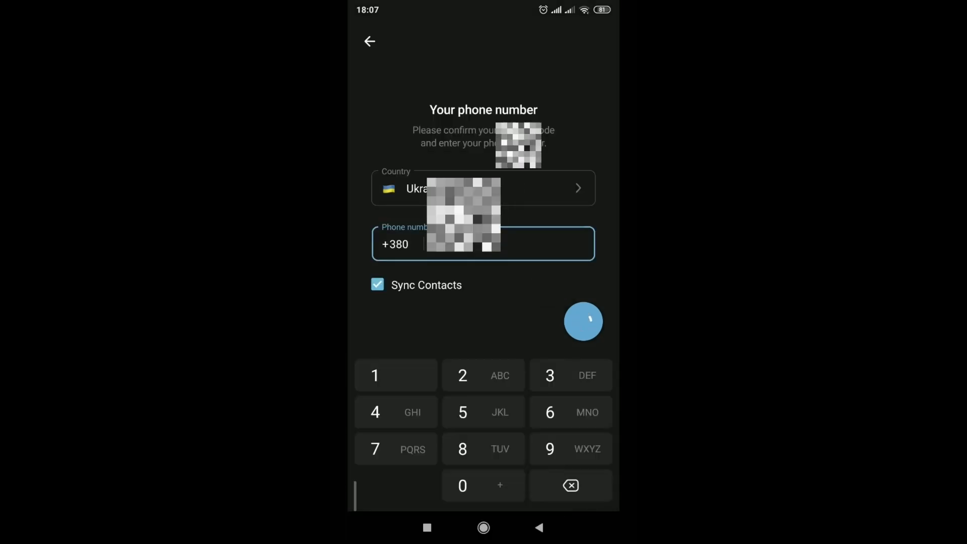
Step: Hang up the incoming verification call so Telegram proceeds to Profile info
{"action": "left_click", "coordinate": [583, 322]}
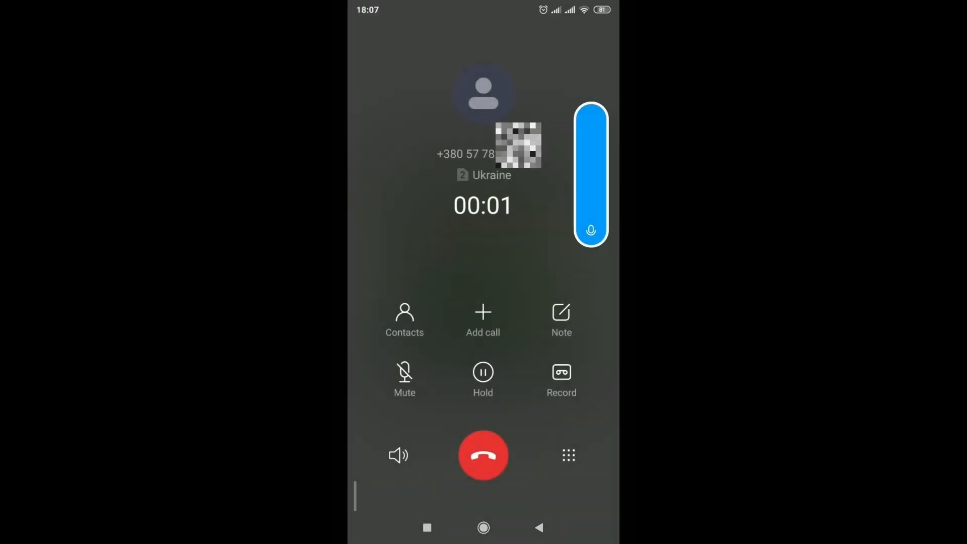
{"action": "left_click", "coordinate": [483, 456]}
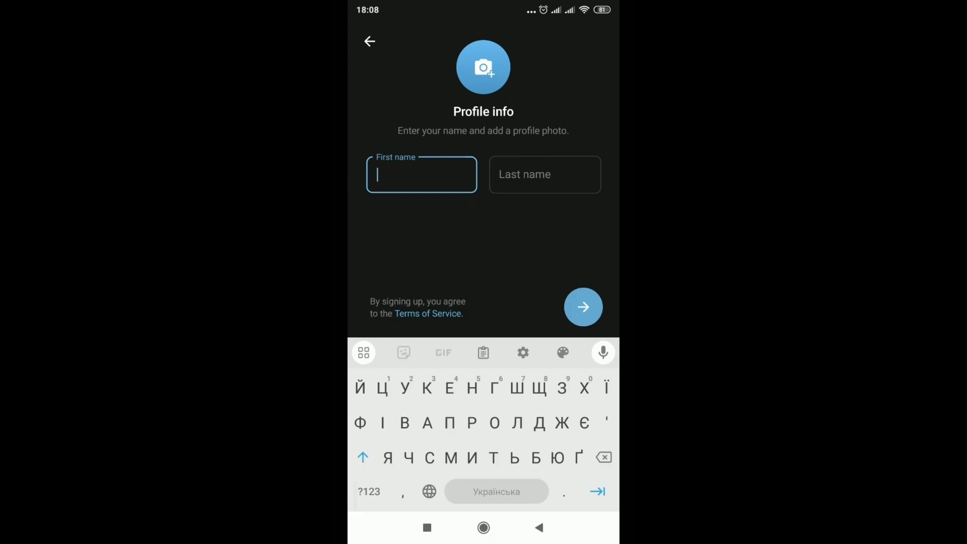
Step: Set the first name to 'Анонім' and finish registration
{"action": "type", "text": "A"}
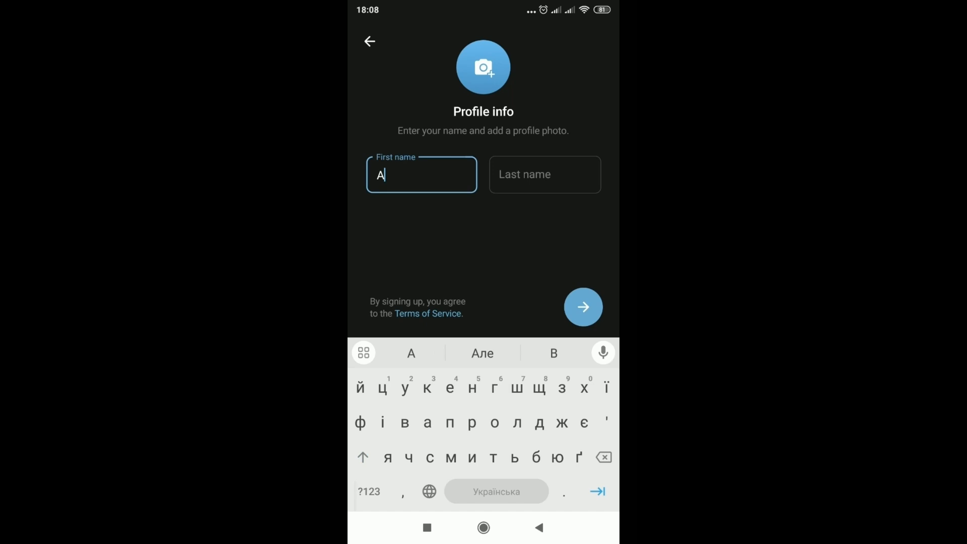
{"action": "type", "text": "нонім"}
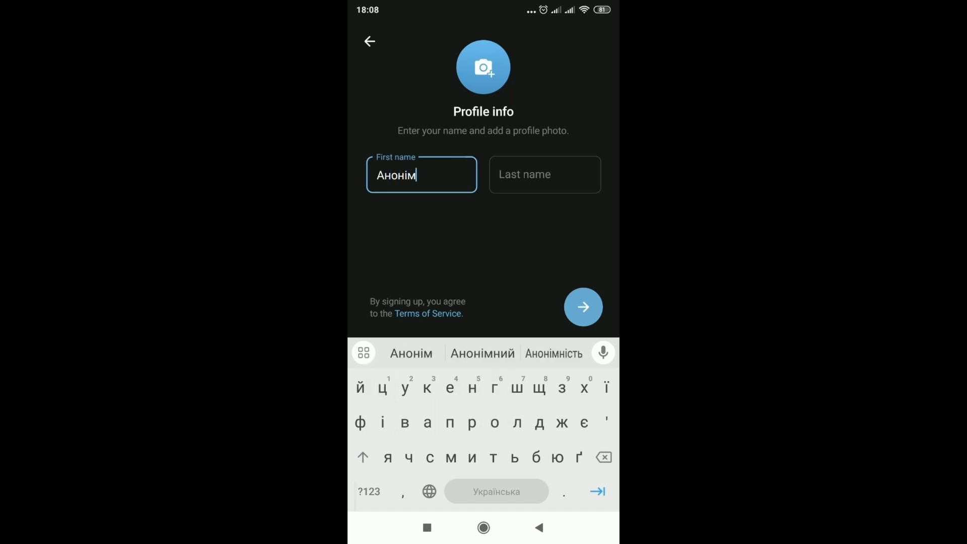
{"action": "left_click", "coordinate": [544, 174]}
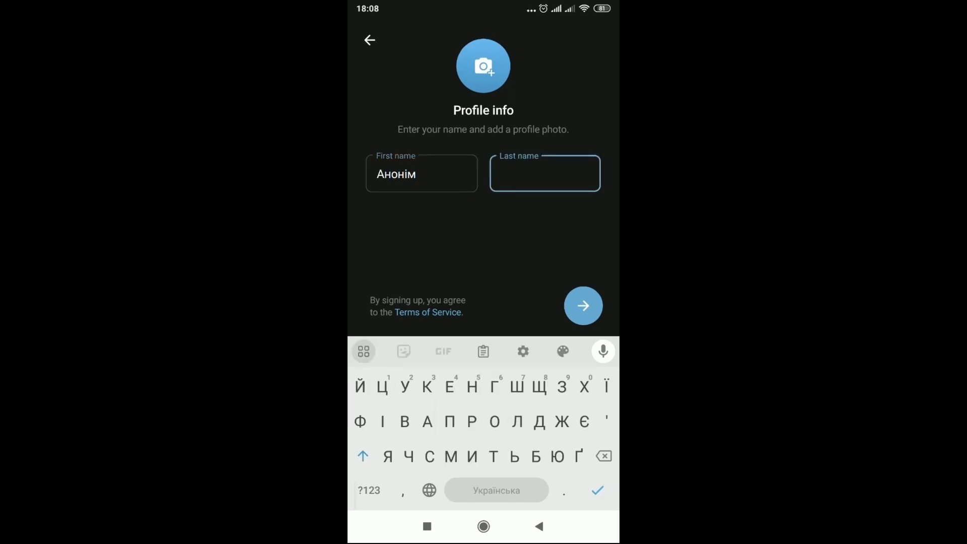
{"action": "left_click", "coordinate": [422, 173]}
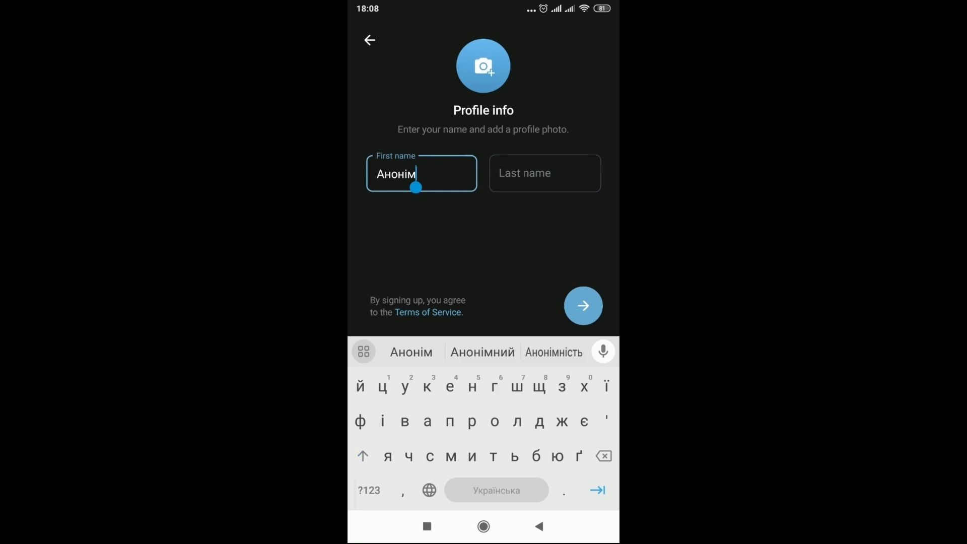
{"action": "left_click", "coordinate": [584, 306]}
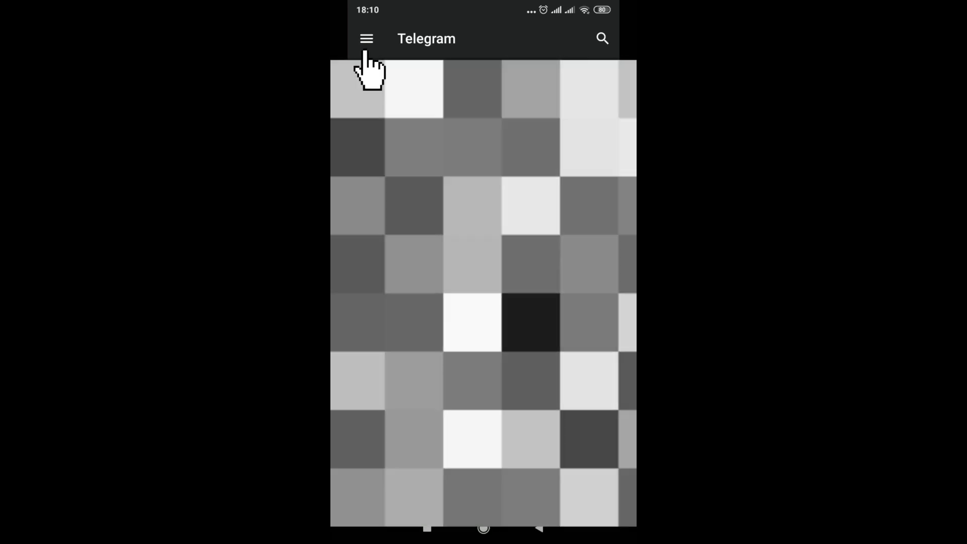
Step: Reach Edit Info via Settings and the three-dot menu for the Анонім account
{"action": "left_click", "coordinate": [366, 38]}
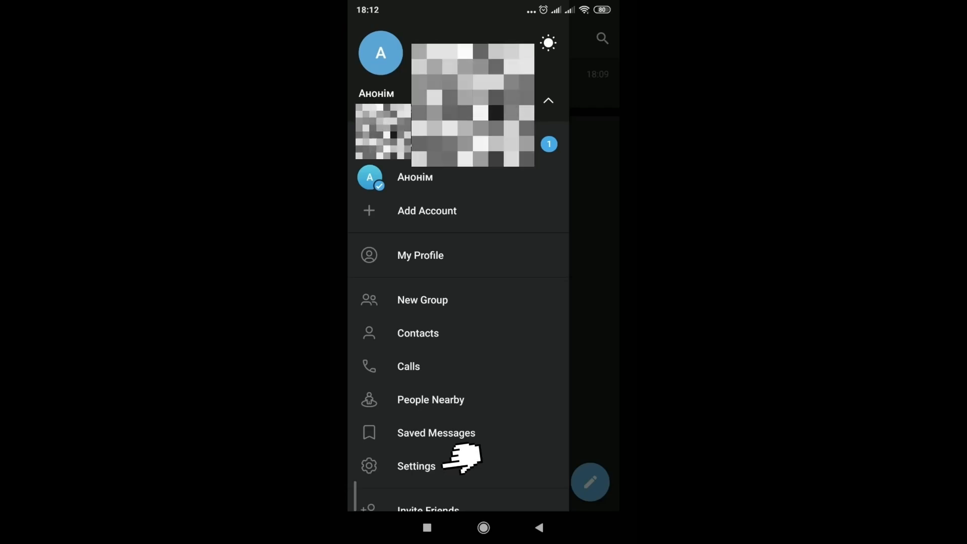
{"action": "left_click", "coordinate": [416, 465]}
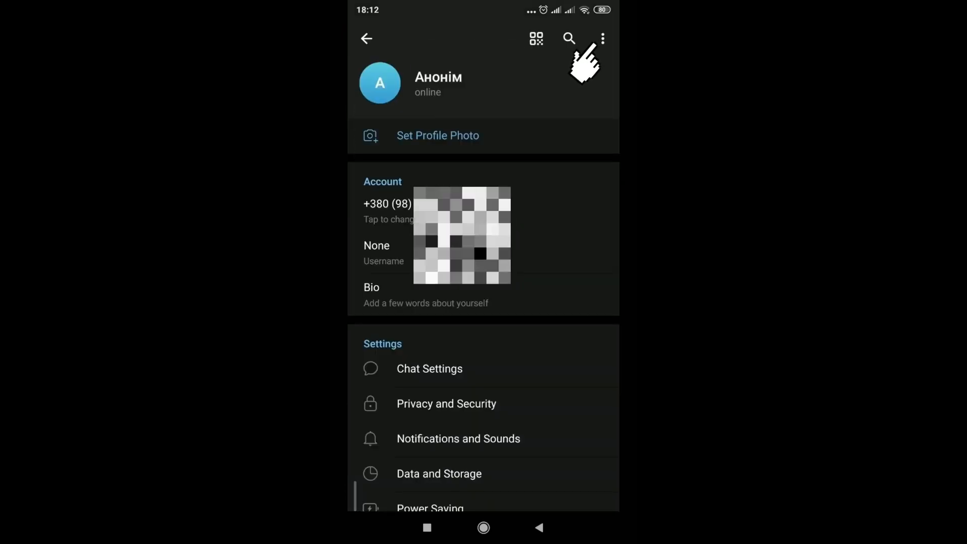
{"action": "left_click", "coordinate": [603, 39]}
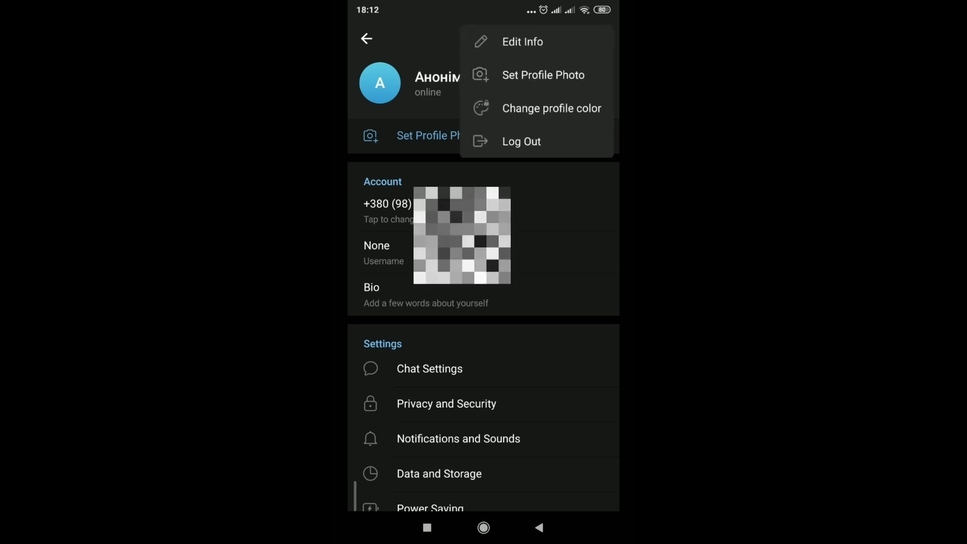
{"action": "left_click", "coordinate": [523, 41]}
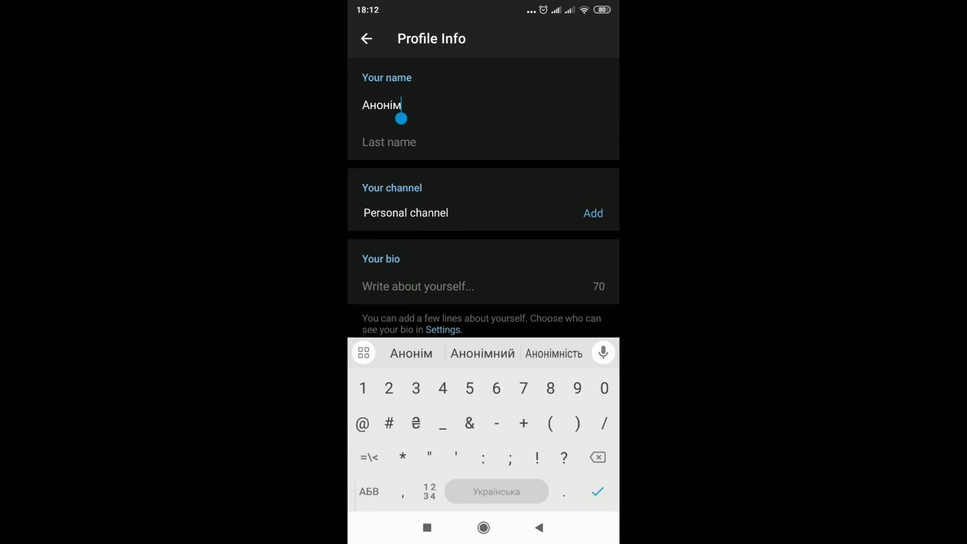
Step: Change the first name to 'Анонім2', write a bio starting with 'Я', and save
{"action": "type", "text": "2"}
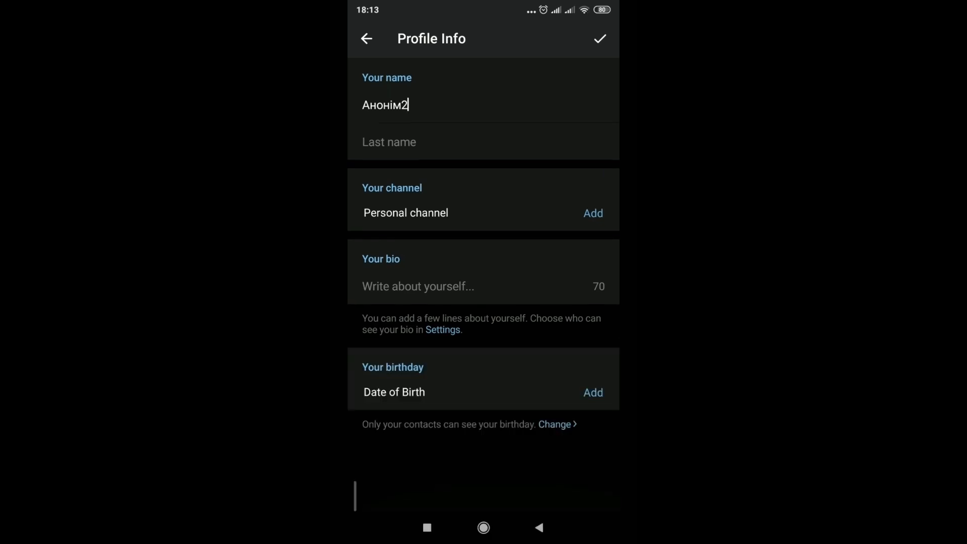
{"action": "left_click", "coordinate": [419, 286]}
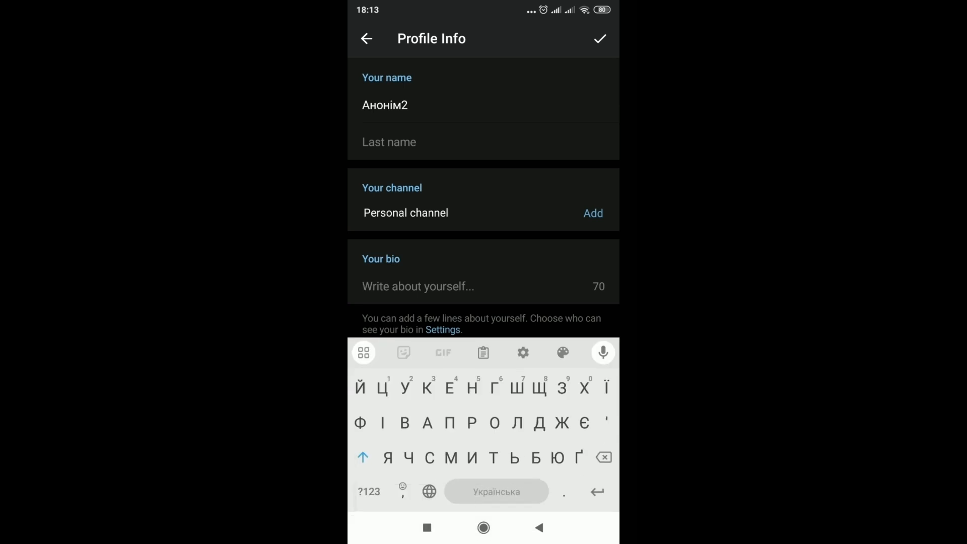
{"action": "type", "text": "Я працюю"}
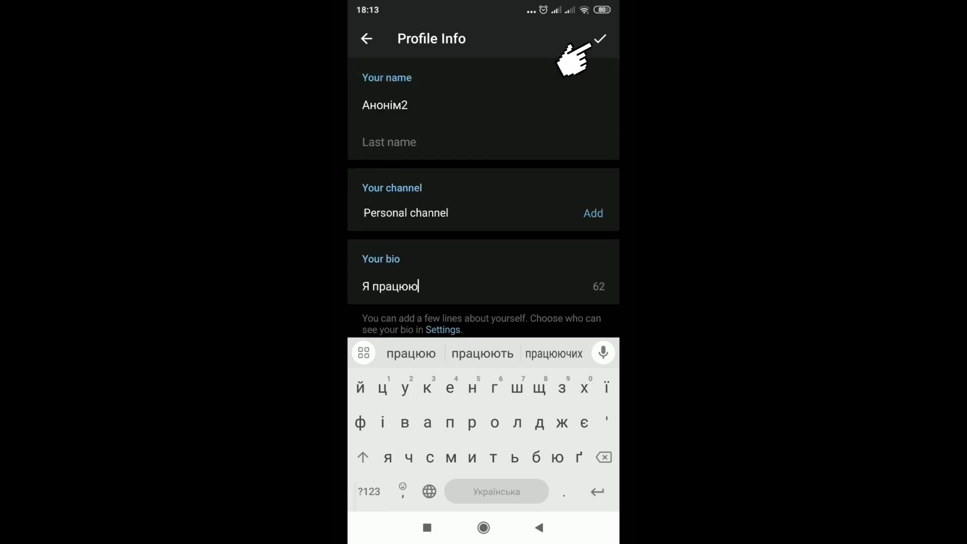
{"action": "left_click", "coordinate": [599, 38]}
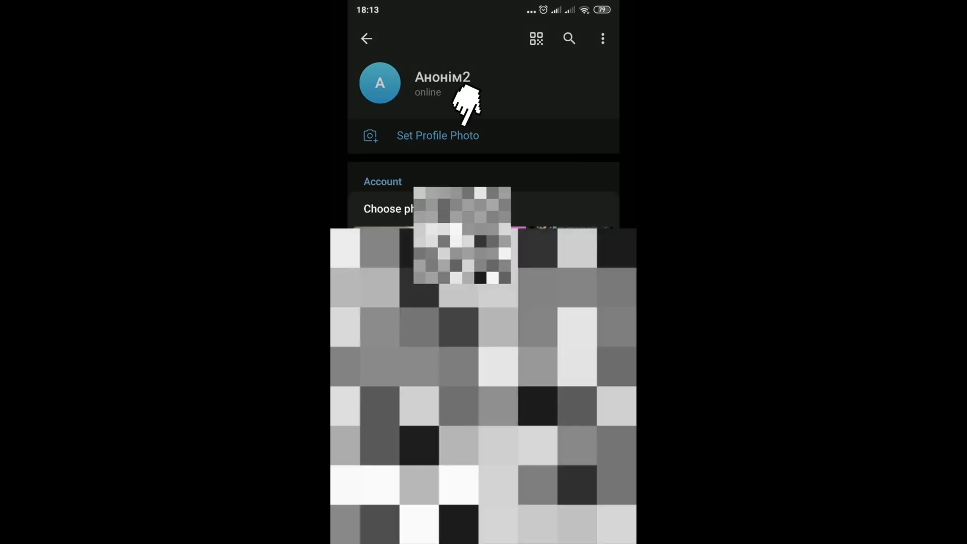